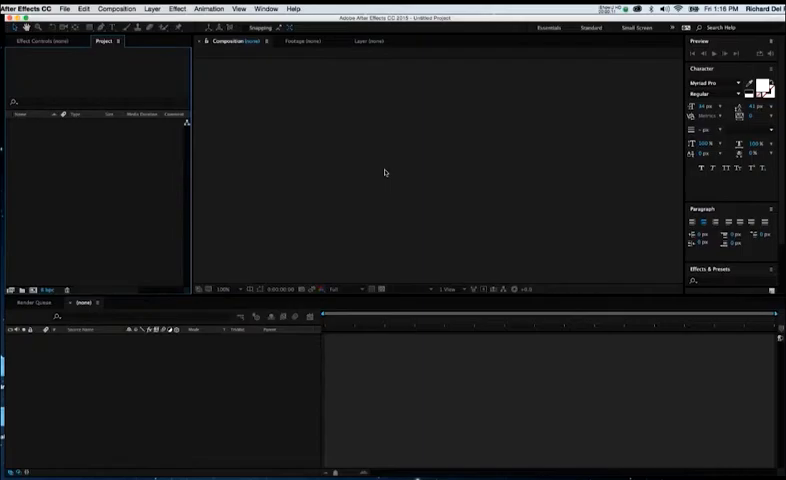
{"action": "mouse_move", "coordinate": [328, 156]}
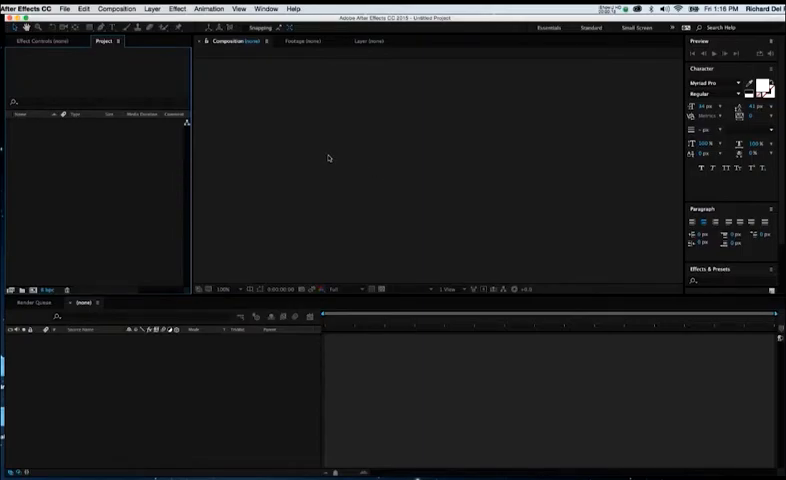
{"action": "mouse_move", "coordinate": [112, 66]}
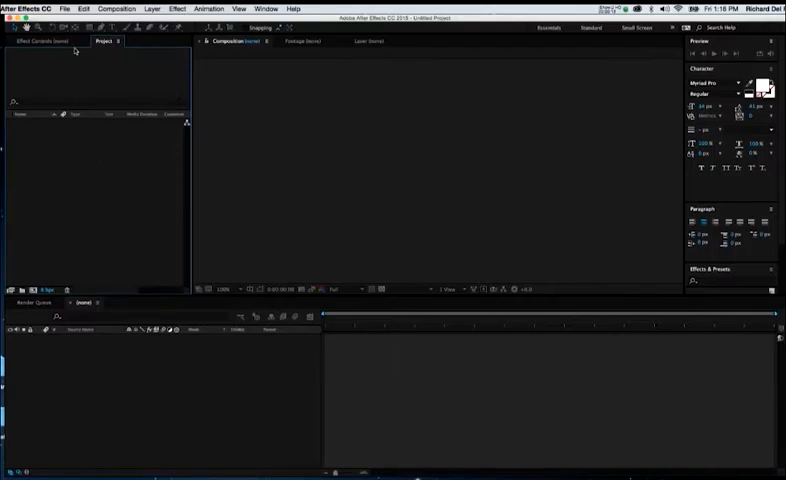
Import a single JPEG photo from After Effects Tutorial/Photos on the Desktop into the project
{"action": "left_click", "coordinate": [64, 8]}
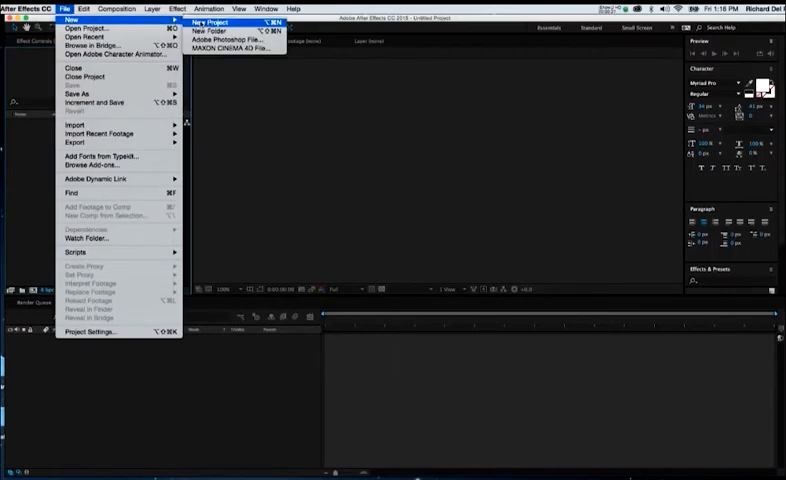
{"action": "left_click", "coordinate": [208, 22]}
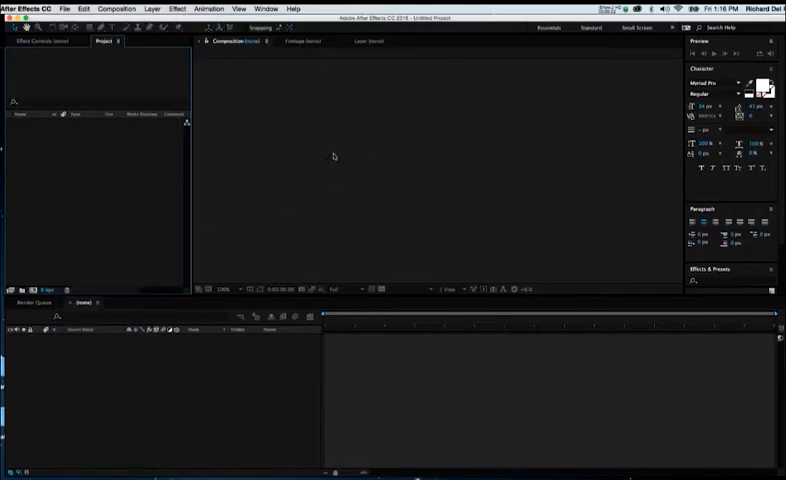
{"action": "mouse_move", "coordinate": [130, 268]}
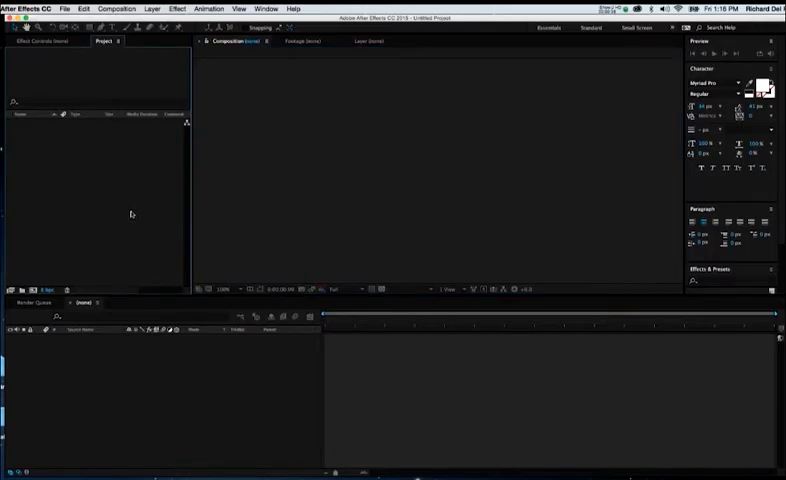
{"action": "right_click", "coordinate": [130, 212]}
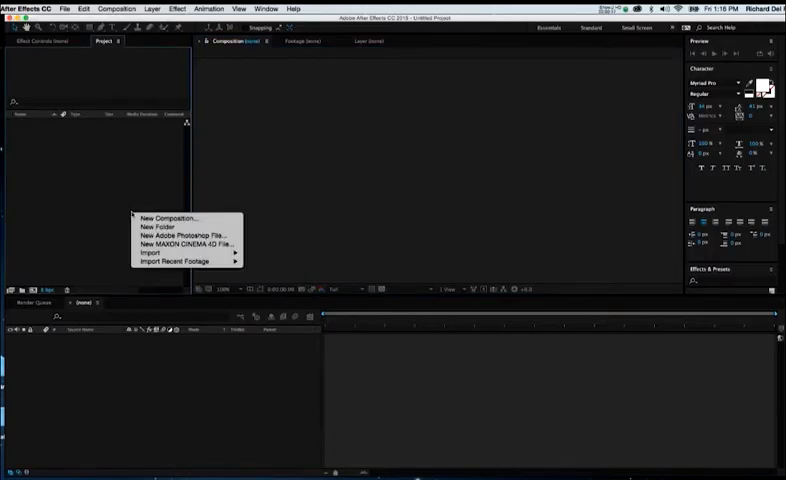
{"action": "mouse_move", "coordinate": [184, 270]}
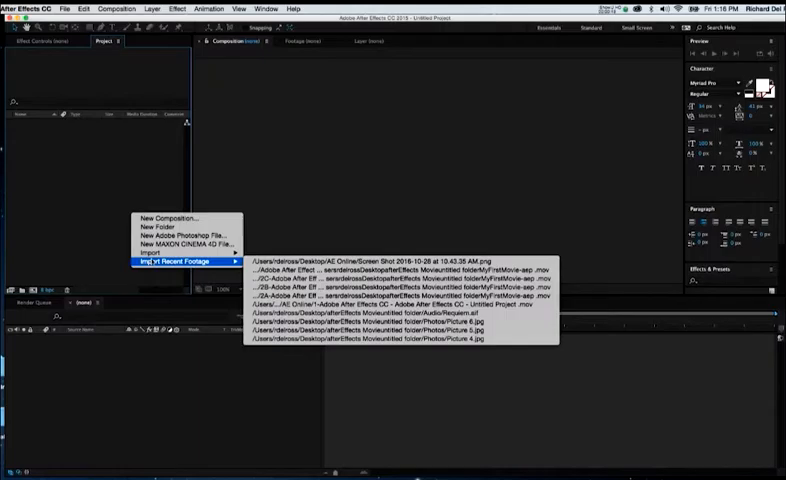
{"action": "mouse_move", "coordinate": [170, 266]}
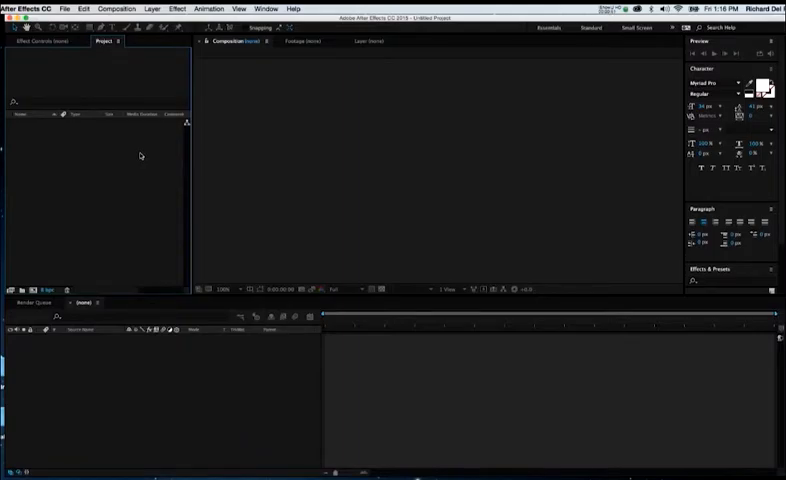
{"action": "left_click", "coordinate": [64, 8]}
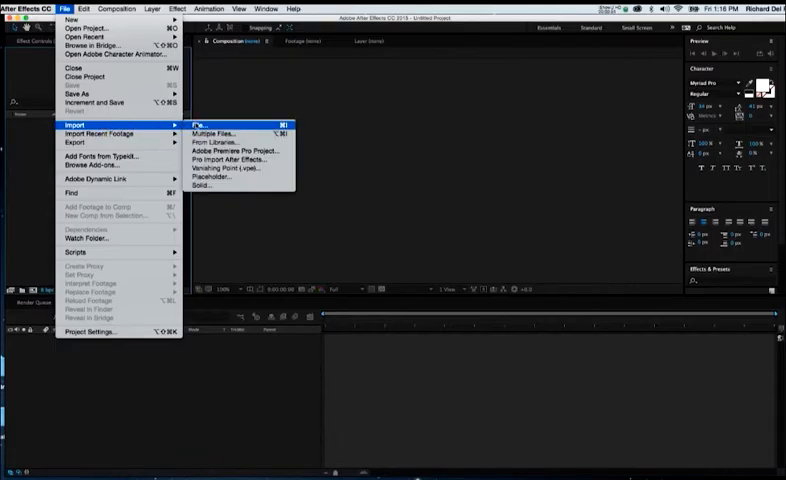
{"action": "left_click", "coordinate": [208, 124]}
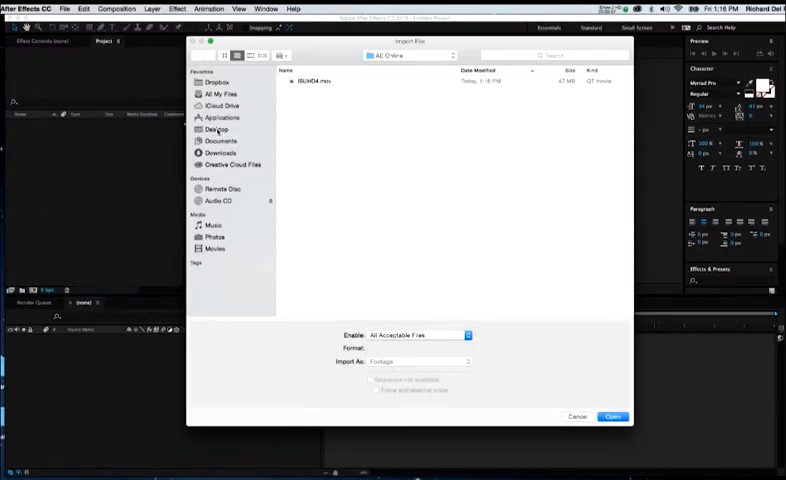
{"action": "left_click", "coordinate": [216, 128]}
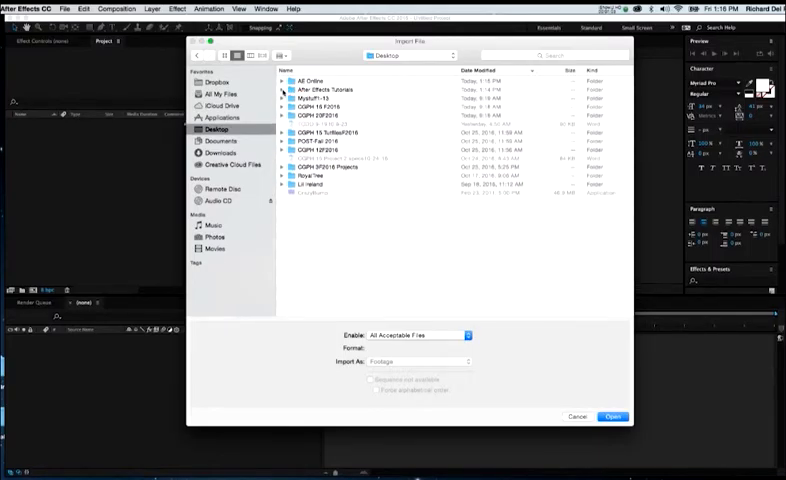
{"action": "left_click", "coordinate": [268, 88]}
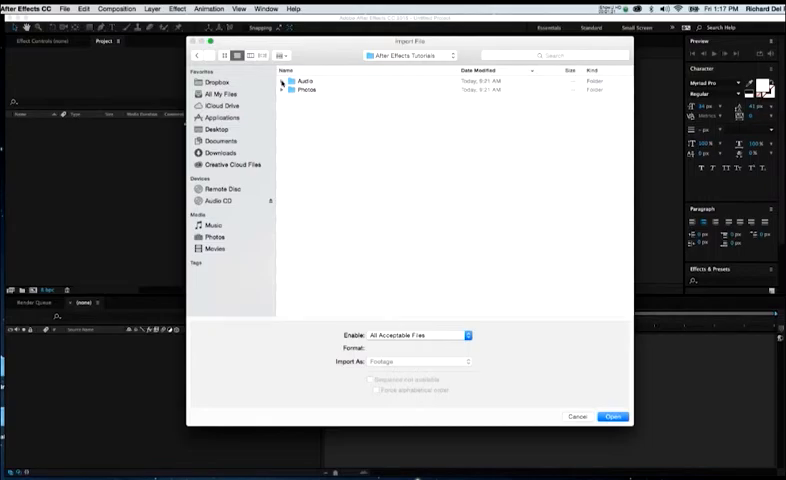
{"action": "left_click", "coordinate": [282, 90]}
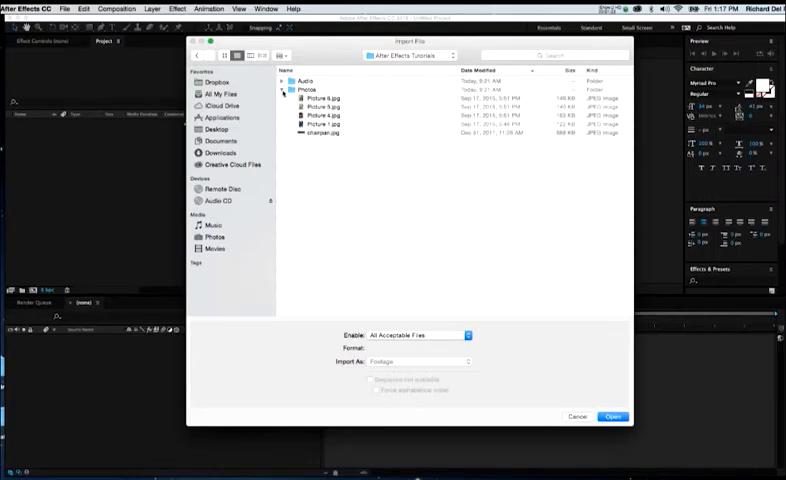
{"action": "left_click", "coordinate": [320, 132]}
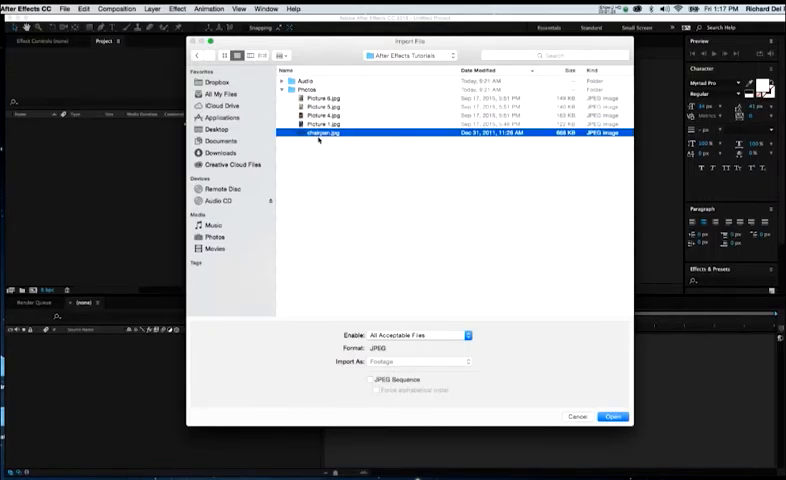
{"action": "left_click", "coordinate": [612, 416]}
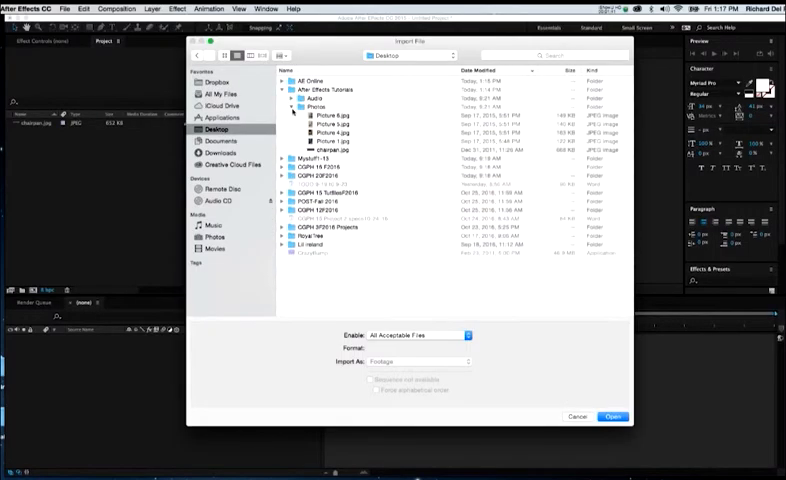
Import the entire Photos folder into the project
{"action": "left_click", "coordinate": [320, 106]}
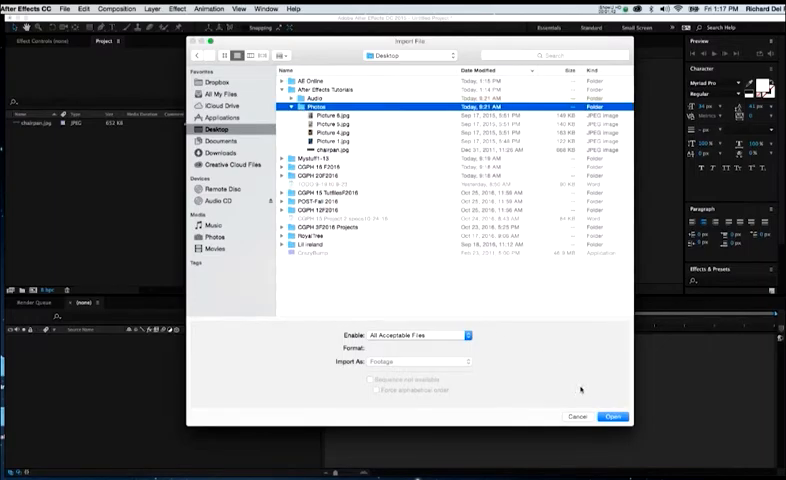
{"action": "left_click", "coordinate": [612, 416]}
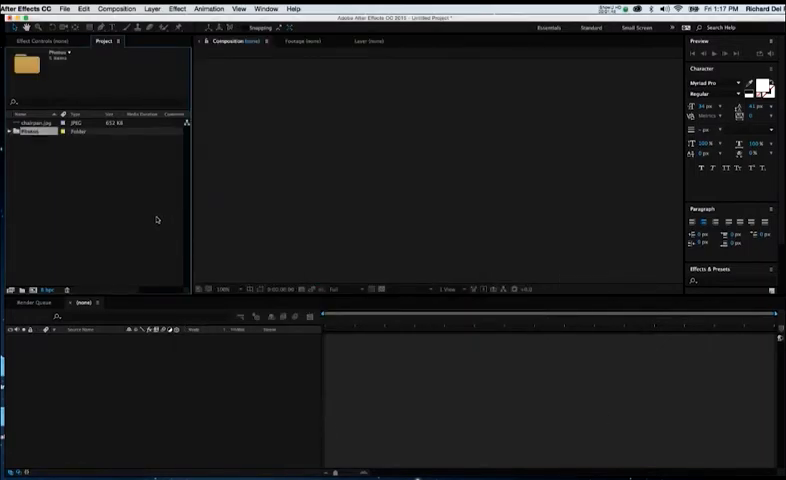
Import another tutorial folder, expand the Photos folder and select the imported JPEG
{"action": "left_click", "coordinate": [30, 132]}
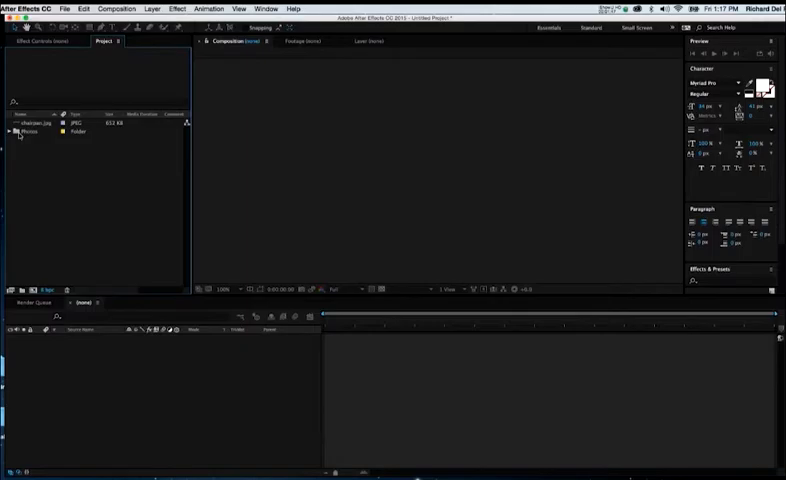
{"action": "left_click", "coordinate": [36, 122]}
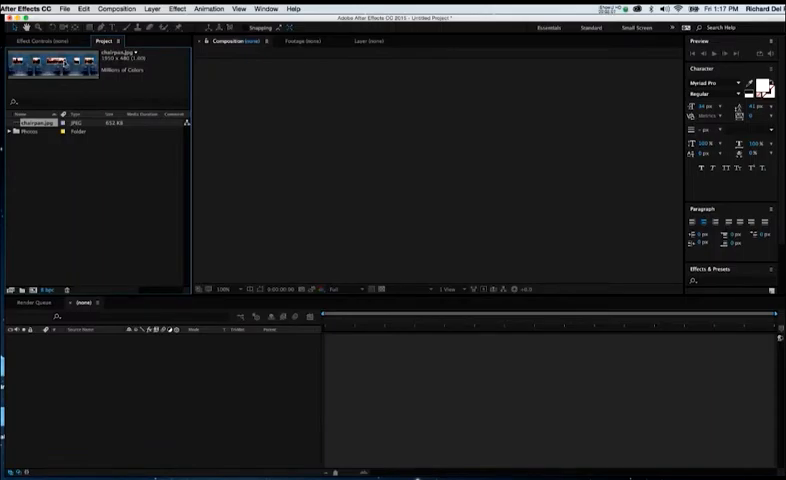
{"action": "left_click", "coordinate": [64, 8]}
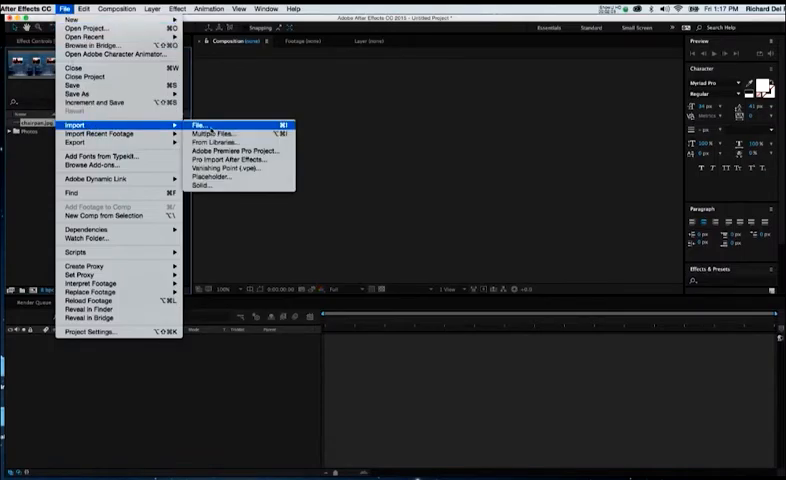
{"action": "left_click", "coordinate": [200, 126]}
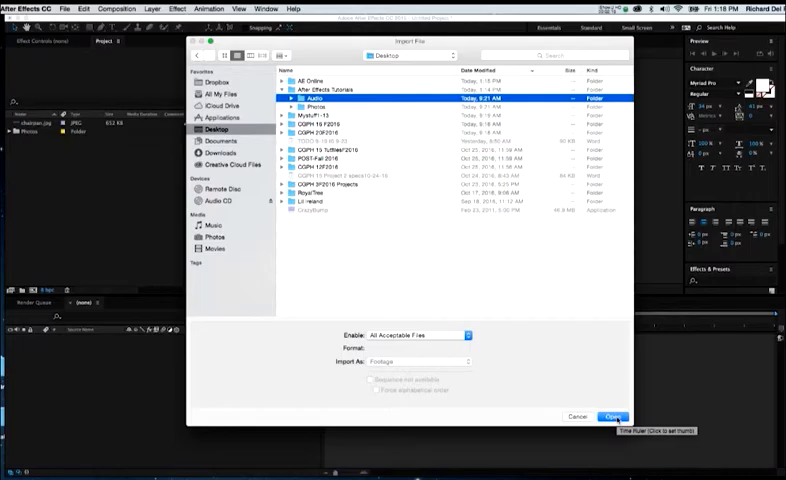
{"action": "left_click", "coordinate": [614, 416]}
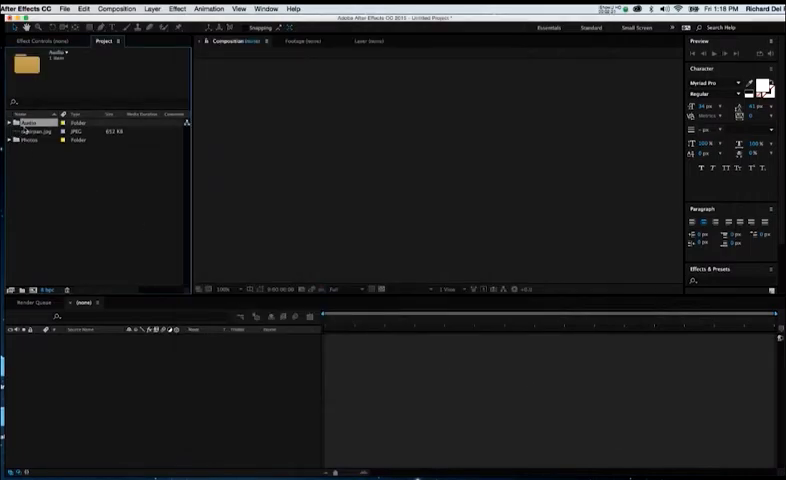
{"action": "left_click", "coordinate": [36, 130]}
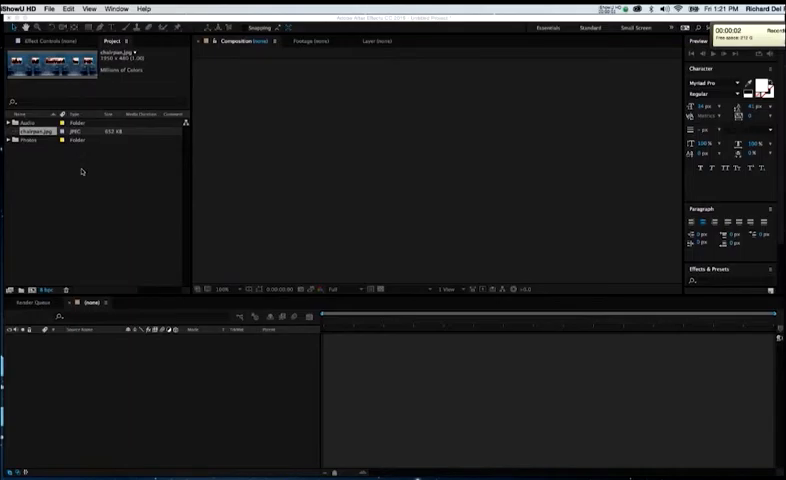
{"action": "mouse_move", "coordinate": [344, 156]}
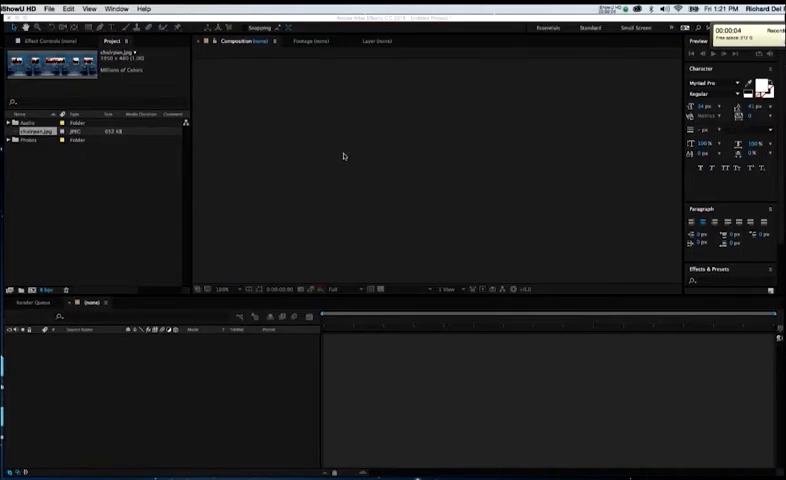
{"action": "mouse_move", "coordinate": [546, 120]}
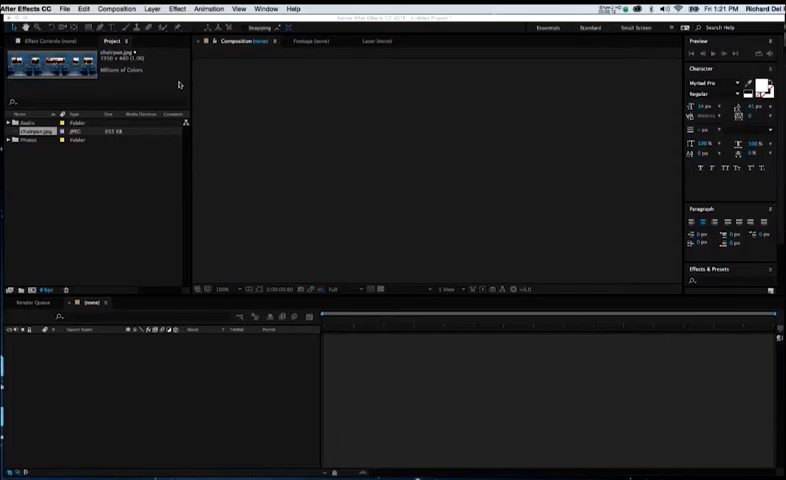
Create Comp 1 from the Web Video 320x240 preset at 30 fps with duration 1000
{"action": "left_click", "coordinate": [116, 8]}
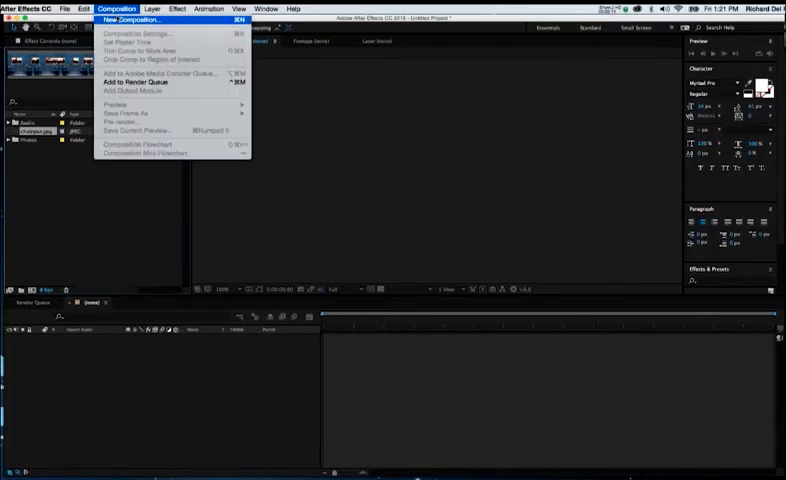
{"action": "left_click", "coordinate": [134, 20]}
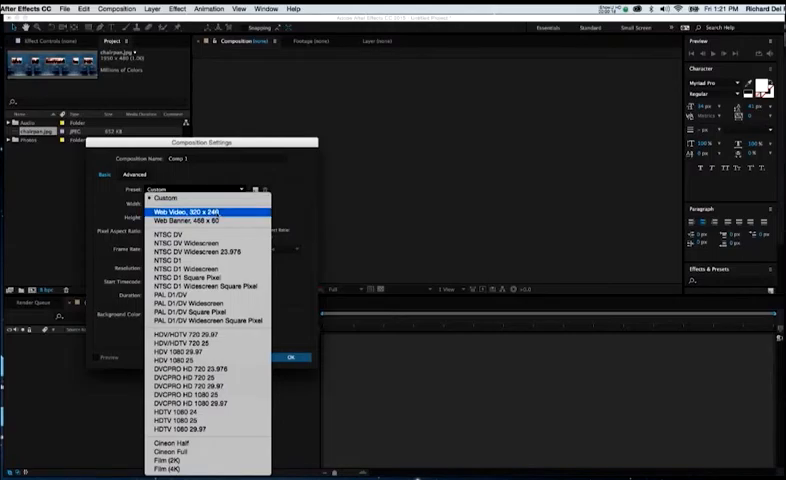
{"action": "left_click", "coordinate": [206, 212]}
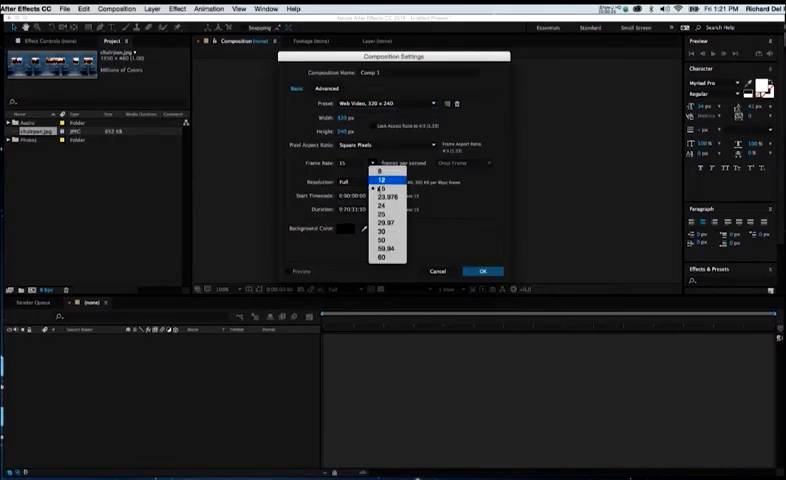
{"action": "left_click", "coordinate": [376, 232]}
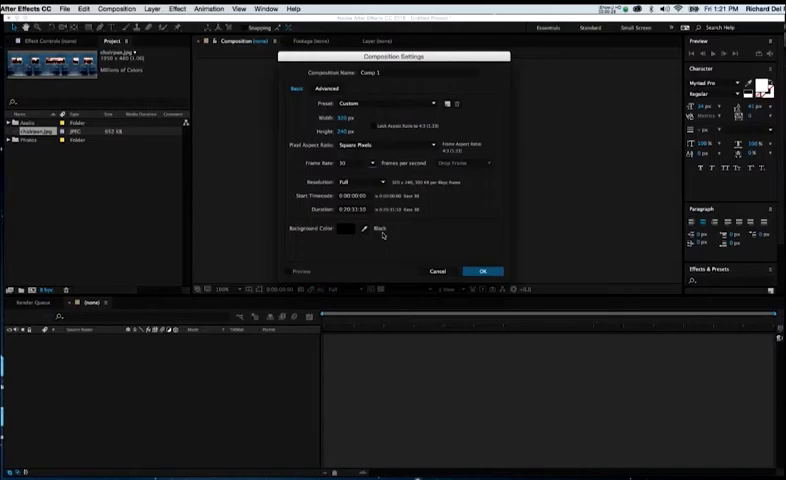
{"action": "left_click", "coordinate": [360, 210]}
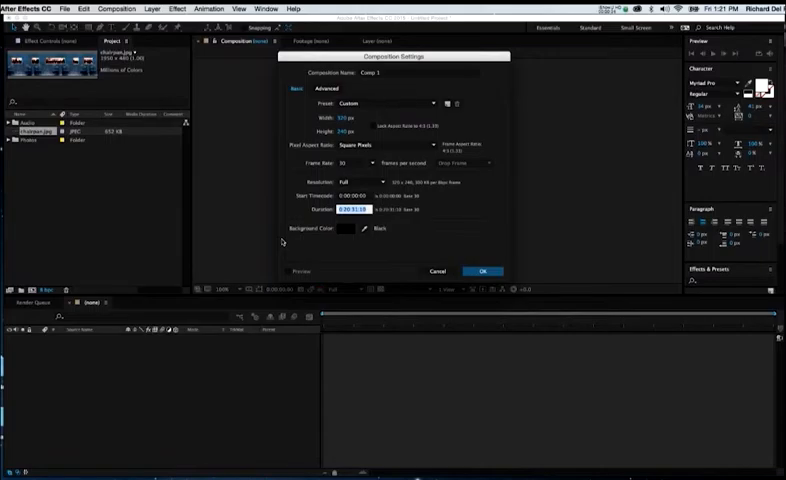
{"action": "type", "text": "100"}
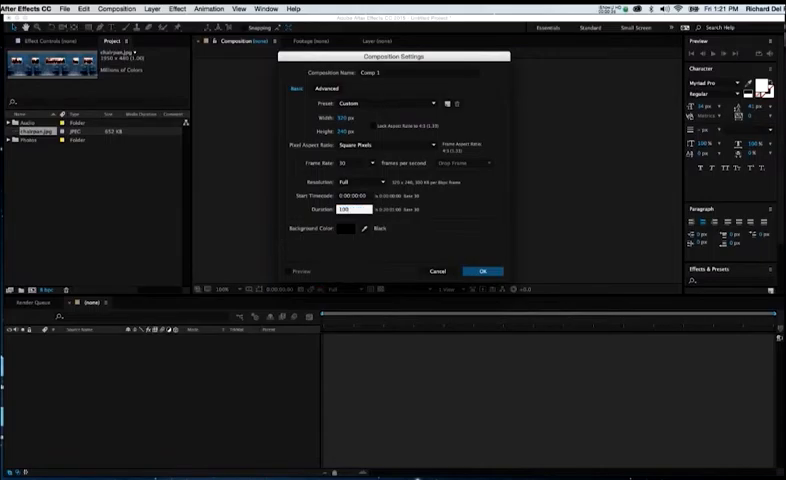
{"action": "type", "text": "1000"}
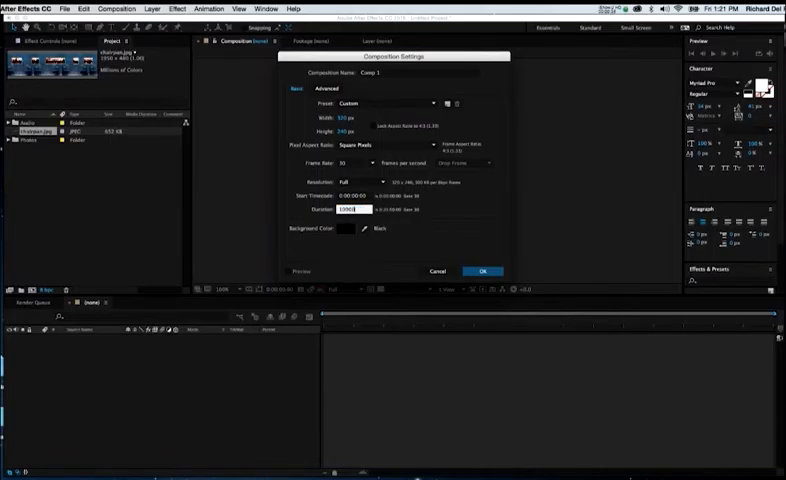
{"action": "left_click", "coordinate": [484, 272]}
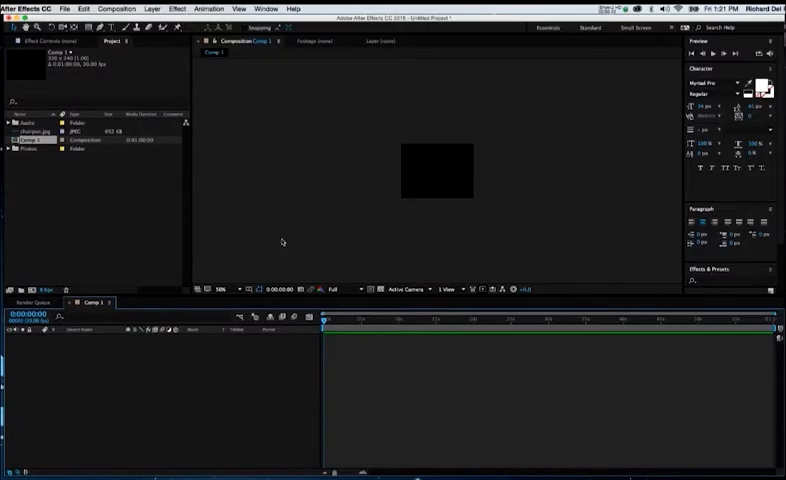
{"action": "mouse_move", "coordinate": [368, 216]}
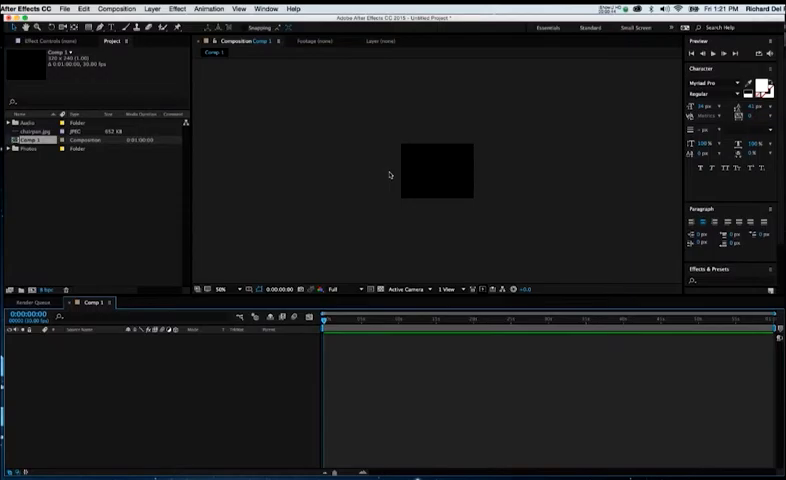
{"action": "mouse_move", "coordinate": [308, 192]}
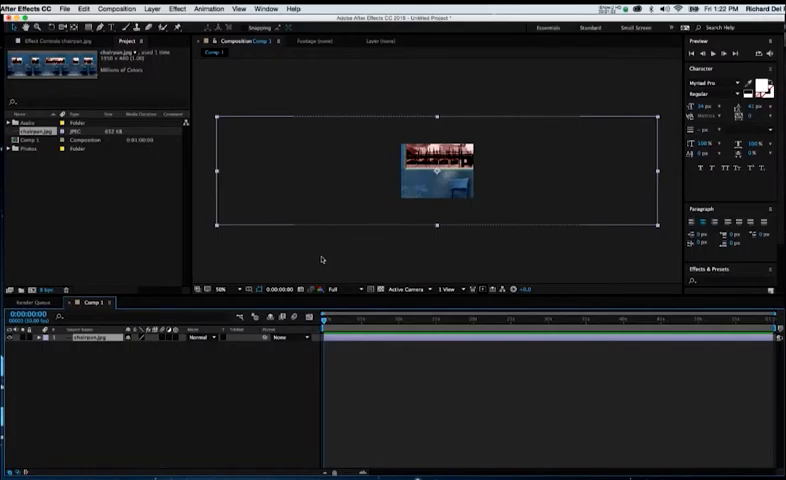
{"action": "mouse_move", "coordinate": [288, 192]}
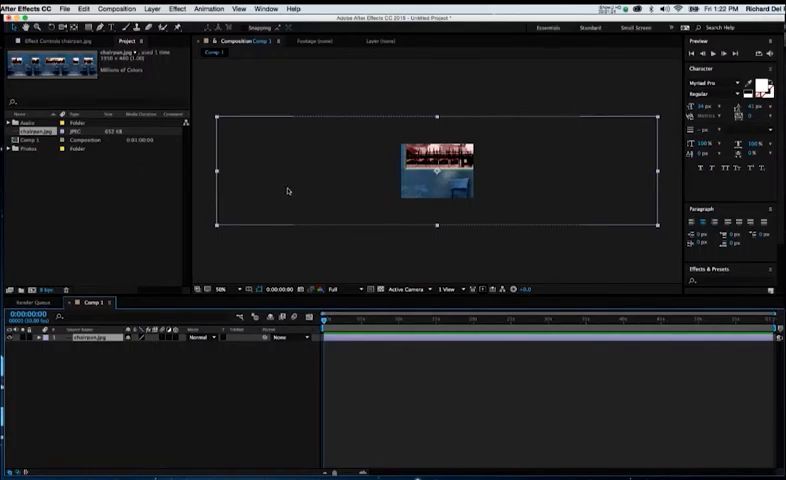
{"action": "mouse_move", "coordinate": [300, 194]}
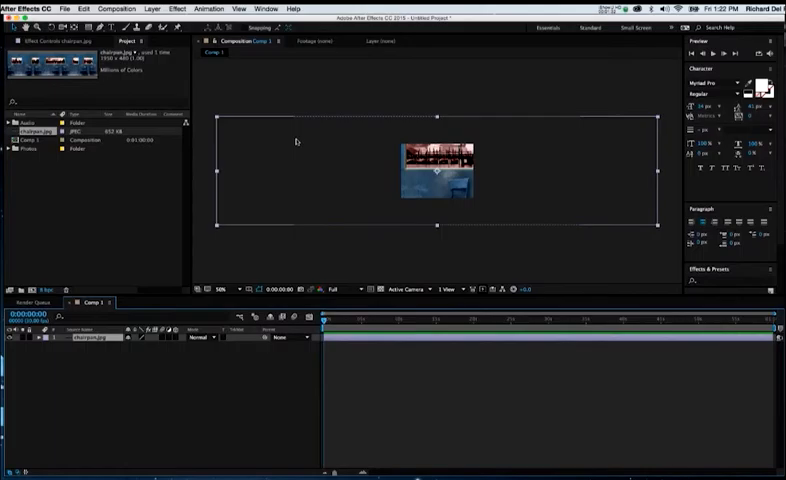
Save the project as 'AE Tutorial Movie' in the After Effects Tutorials folder
{"action": "left_click", "coordinate": [66, 8]}
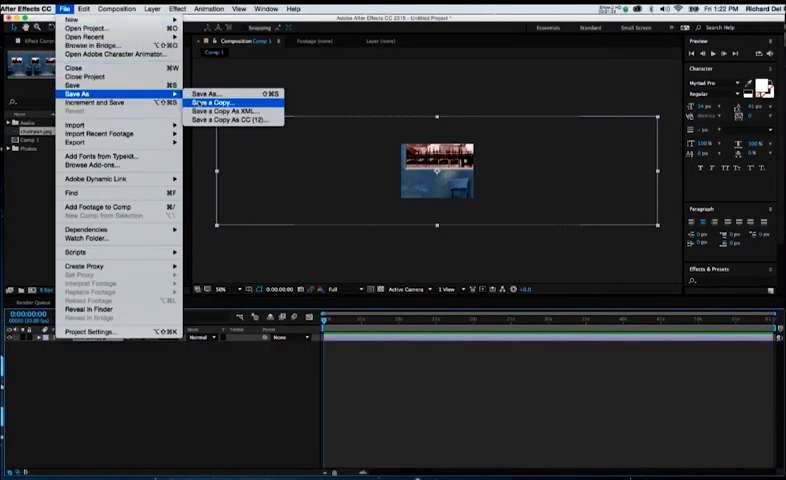
{"action": "left_click", "coordinate": [208, 94]}
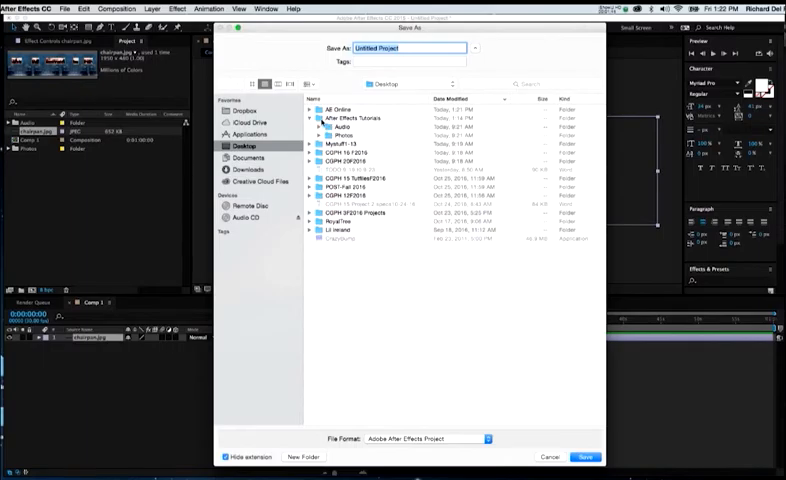
{"action": "double_click", "coordinate": [348, 116]}
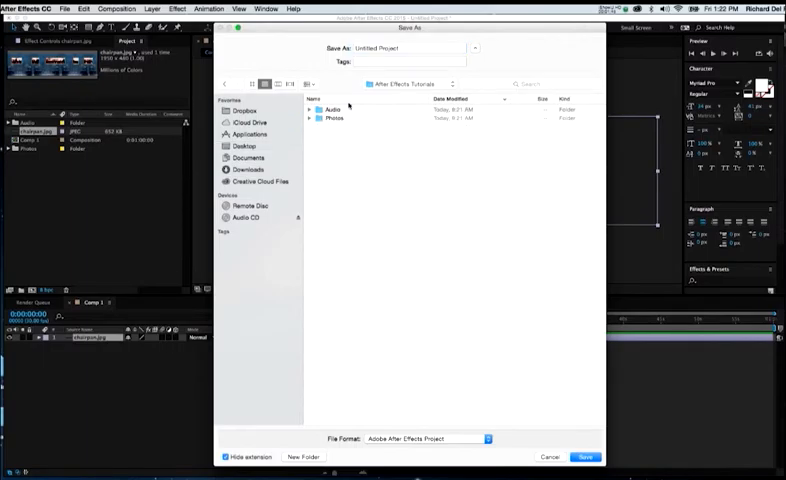
{"action": "left_click", "coordinate": [410, 48]}
{"action": "type", "text": "AE Tutorial"}
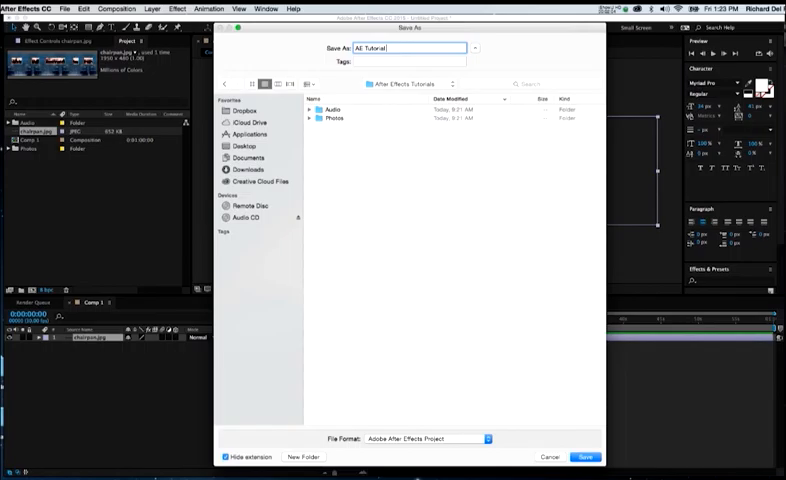
{"action": "type", "text": "Movie"}
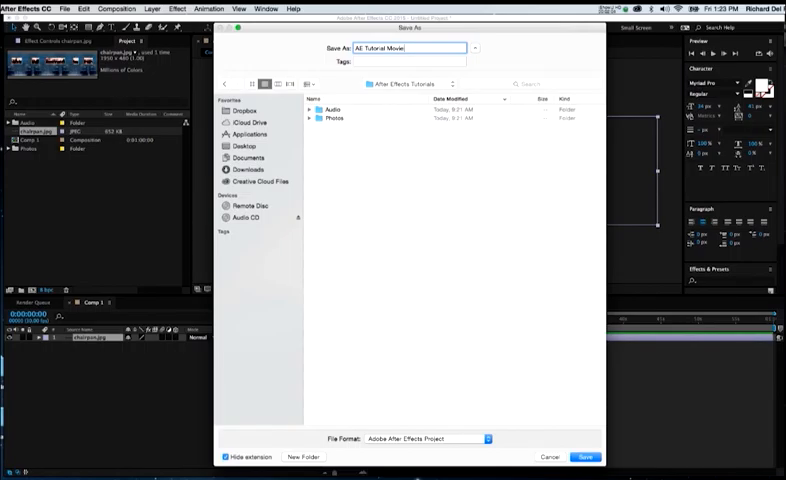